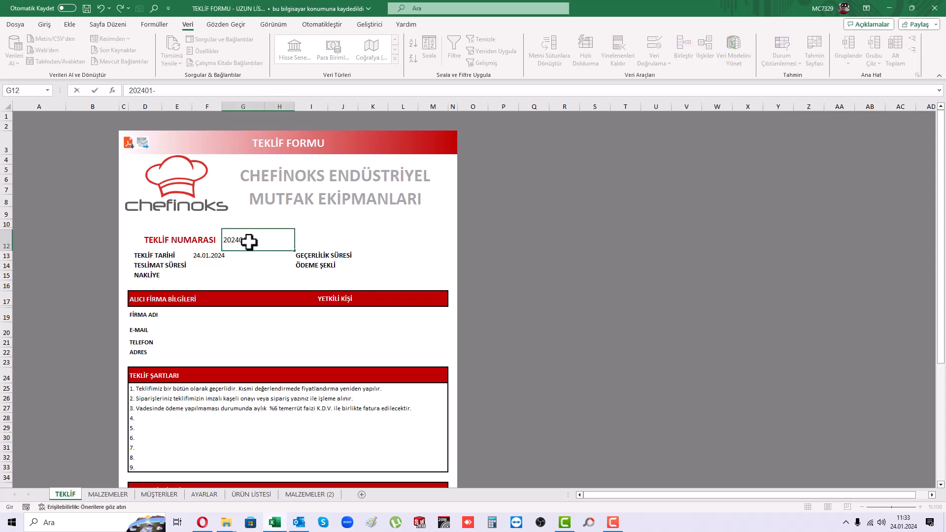
# Step: Set the delivery time to 2-4 HAFTA and open the validity period choices
pyautogui.click(295, 265)
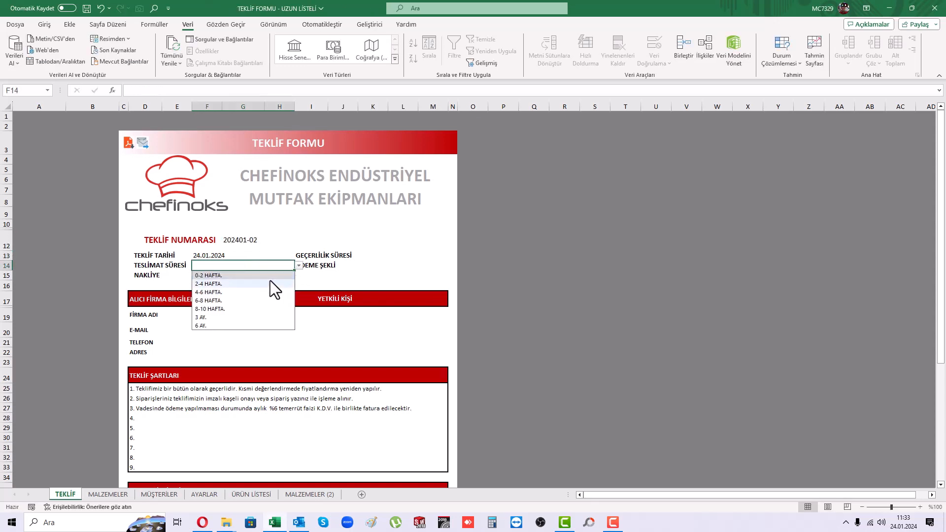
pyautogui.click(208, 284)
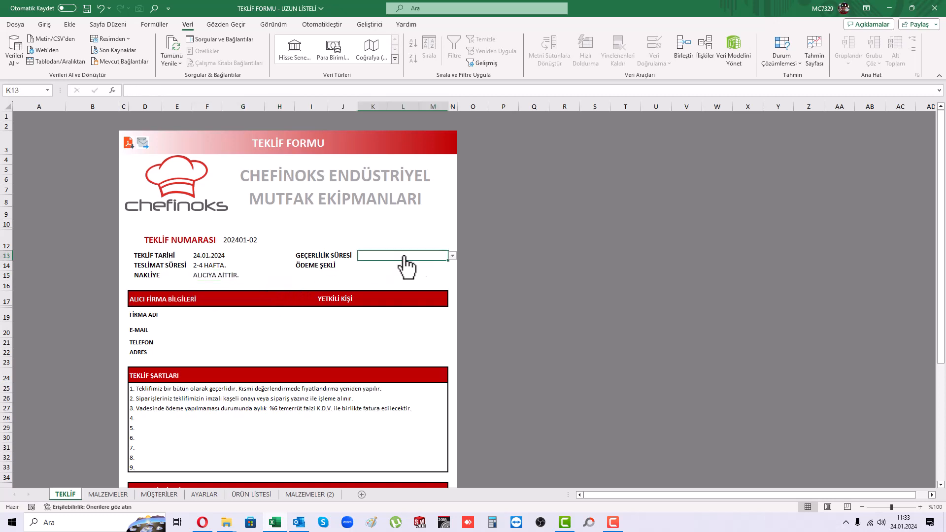
pyautogui.click(402, 266)
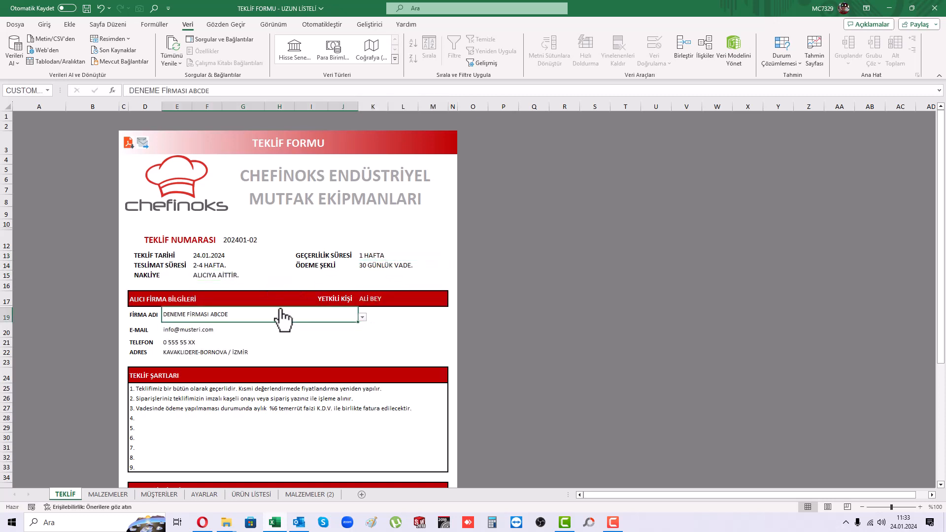
pyautogui.scroll(-3)
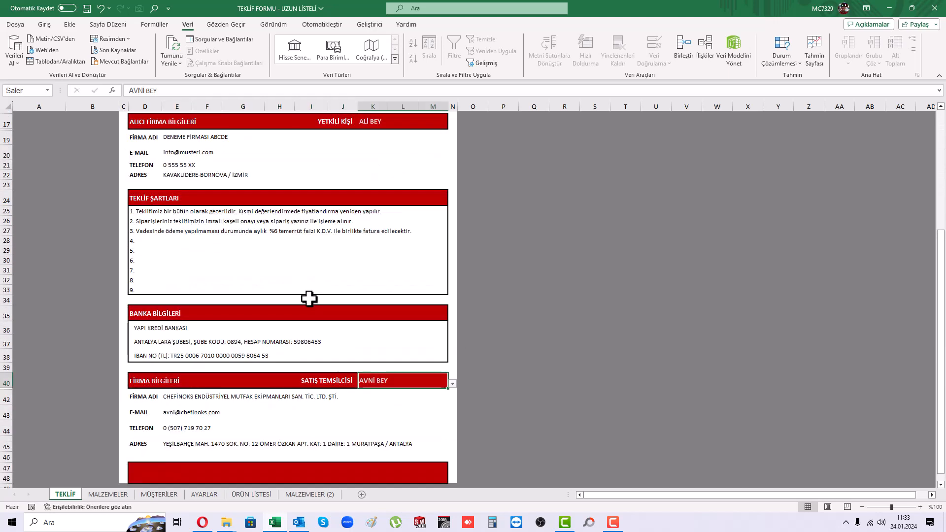
pyautogui.scroll(3)
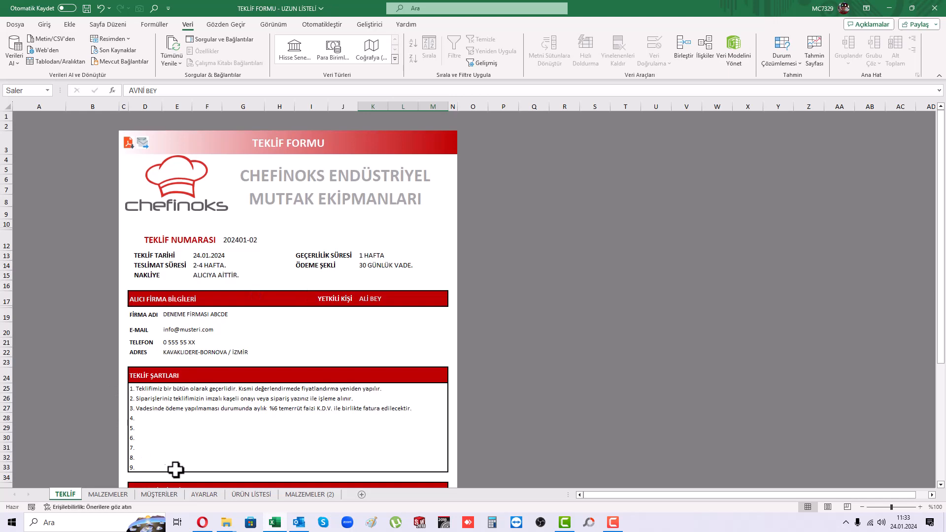
# Step: Switch to the MALZEMELER sheet and scroll to the top of its product table
pyautogui.click(108, 494)
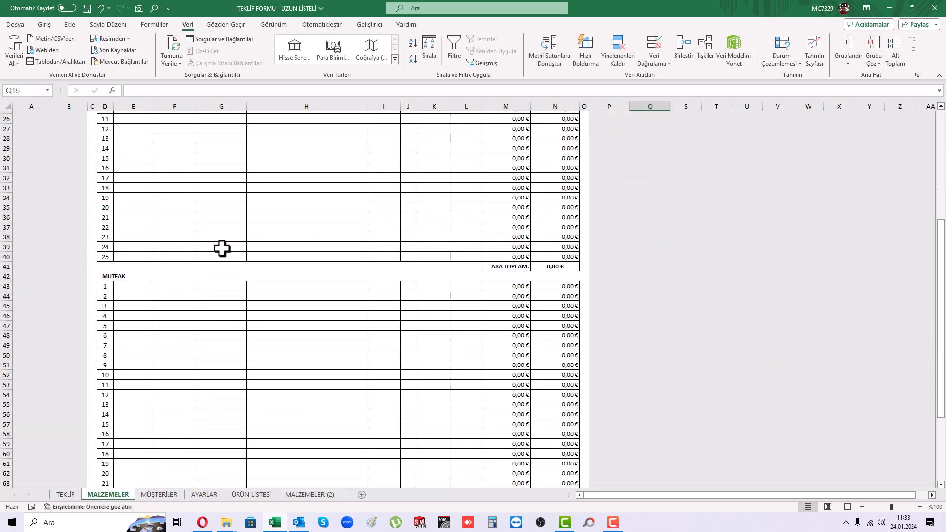
pyautogui.scroll(3)
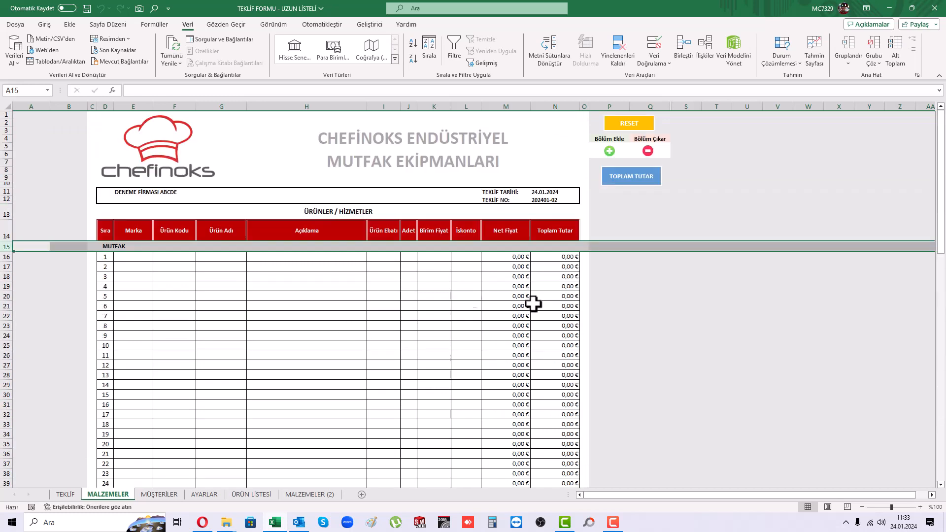
pyautogui.click(650, 230)
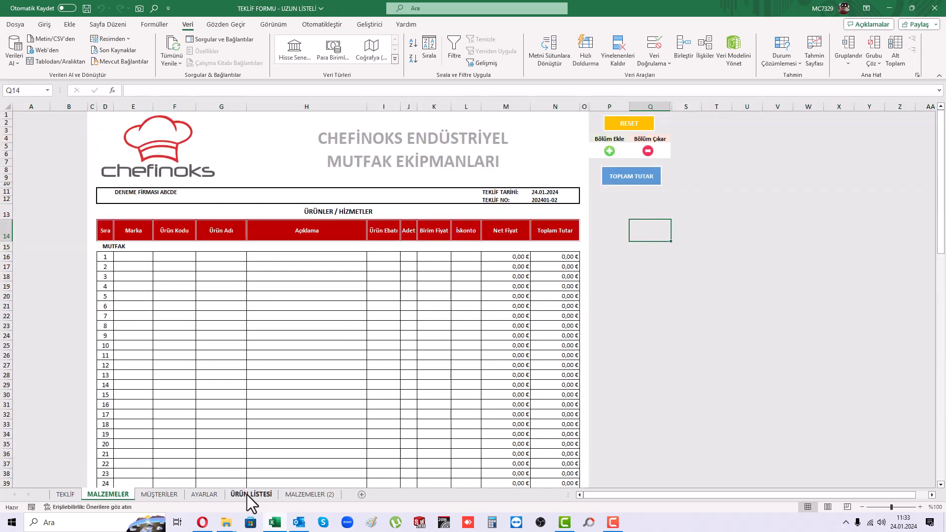
# Step: Bring product codes from ÜRÜN LİSTESİ and paste them into the MALZEMELER lines
pyautogui.click(251, 495)
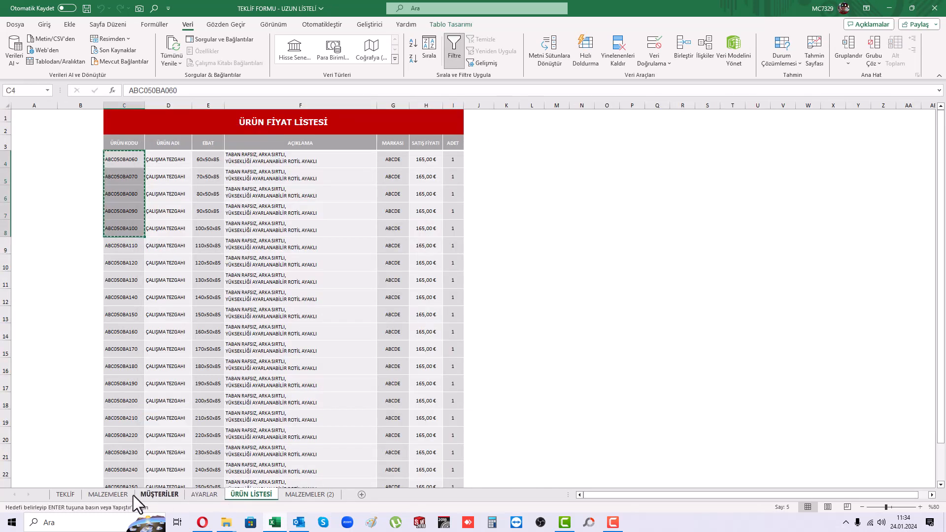
pyautogui.click(107, 494)
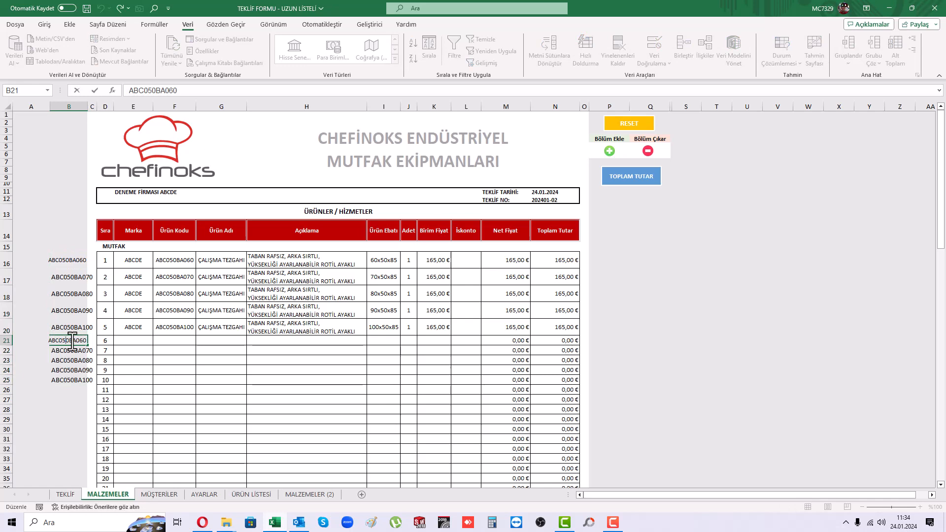
pyautogui.click(609, 151)
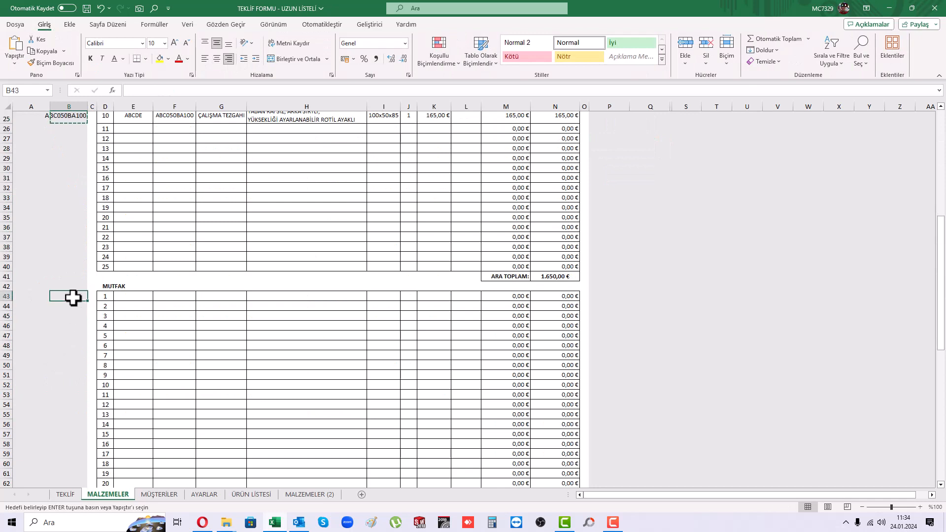
# Step: Enter 'ABC050BA090' to fill discounts and the BANYO and third section lines
pyautogui.write('ABC050BA090')
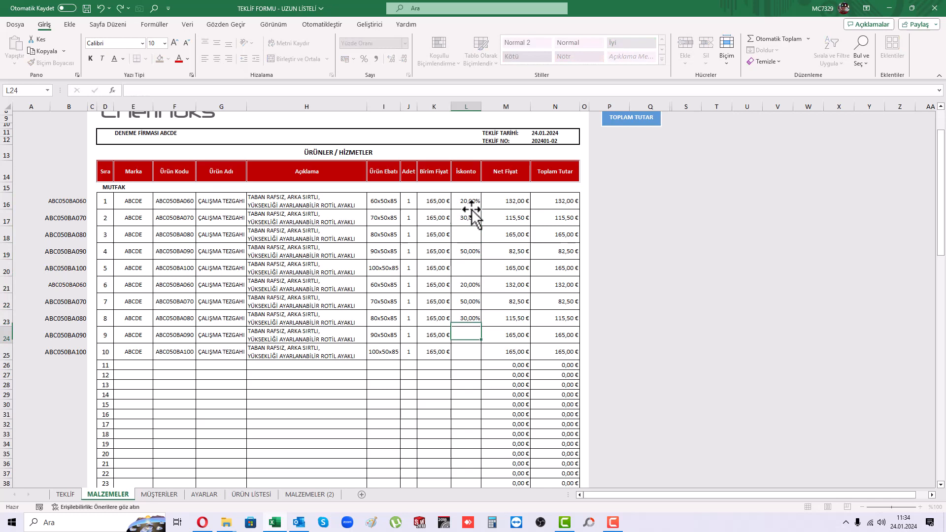
pyautogui.scroll(-3)
pyautogui.write('20')
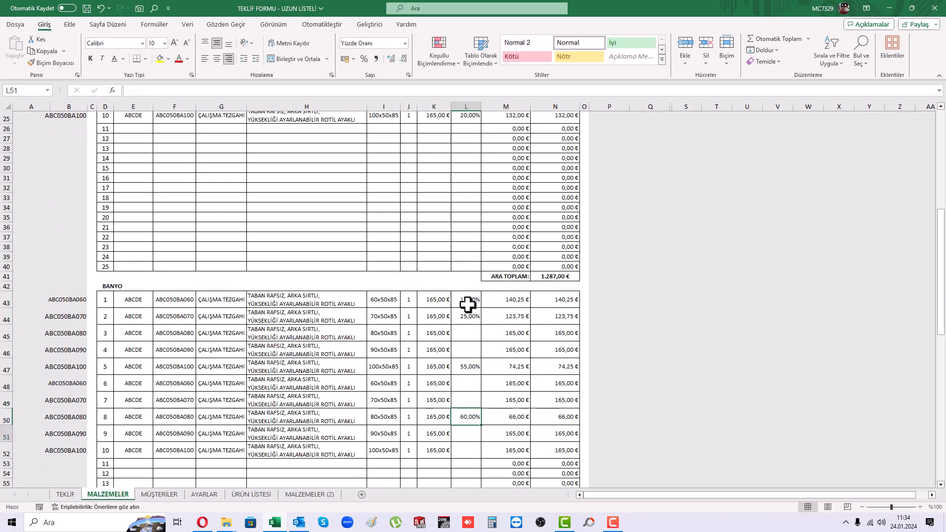
pyautogui.scroll(-3)
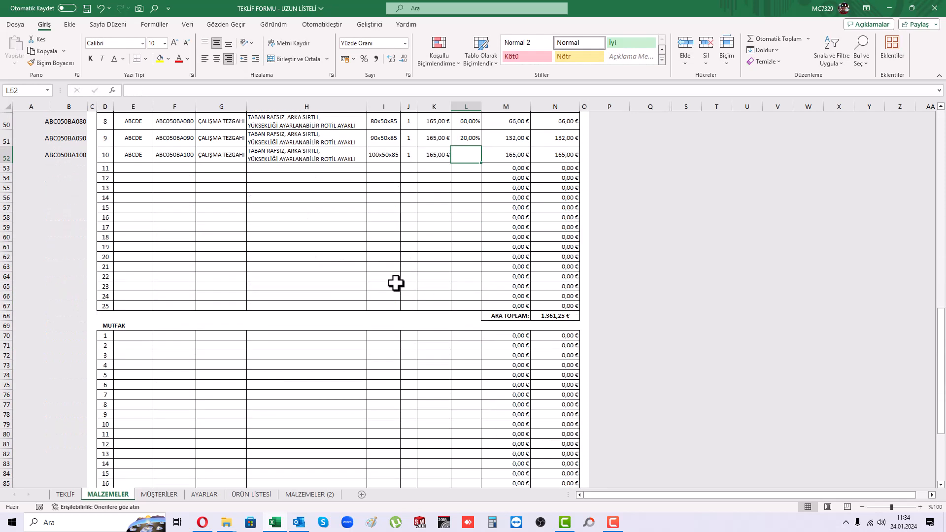
pyautogui.scroll(3)
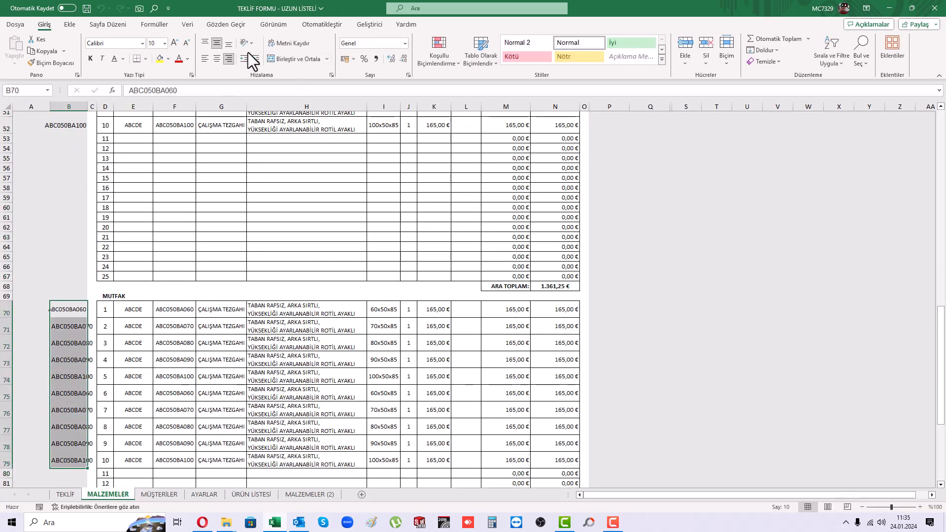
# Step: Enter the remaining discounts and export the quotation to PDF
pyautogui.click(465, 309)
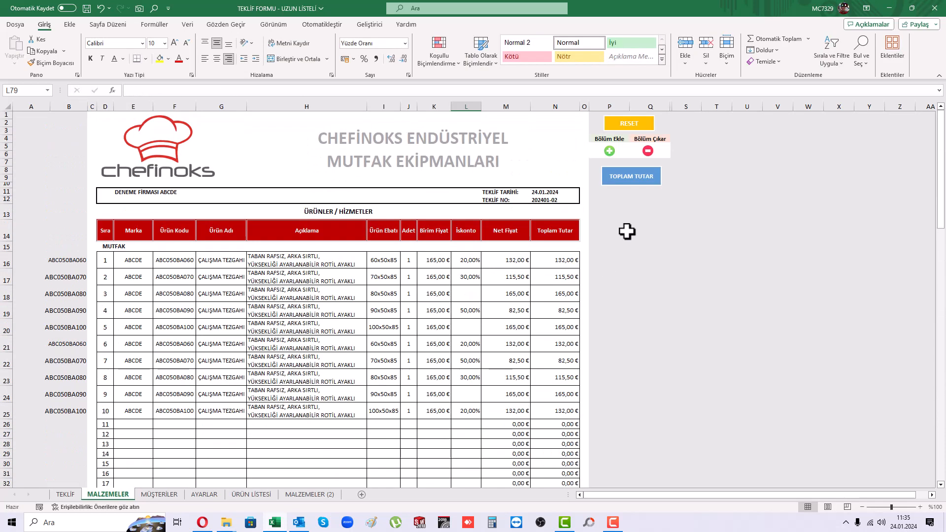
pyautogui.click(631, 176)
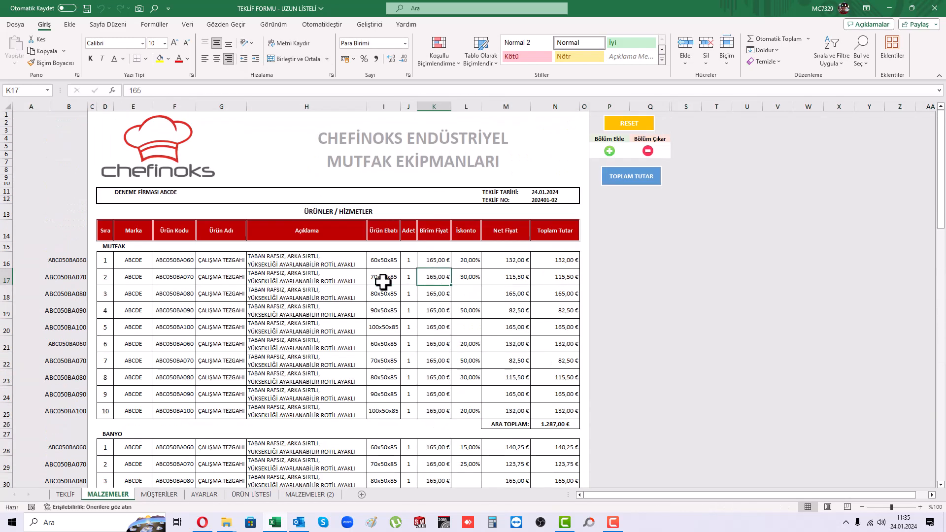
pyautogui.click(637, 522)
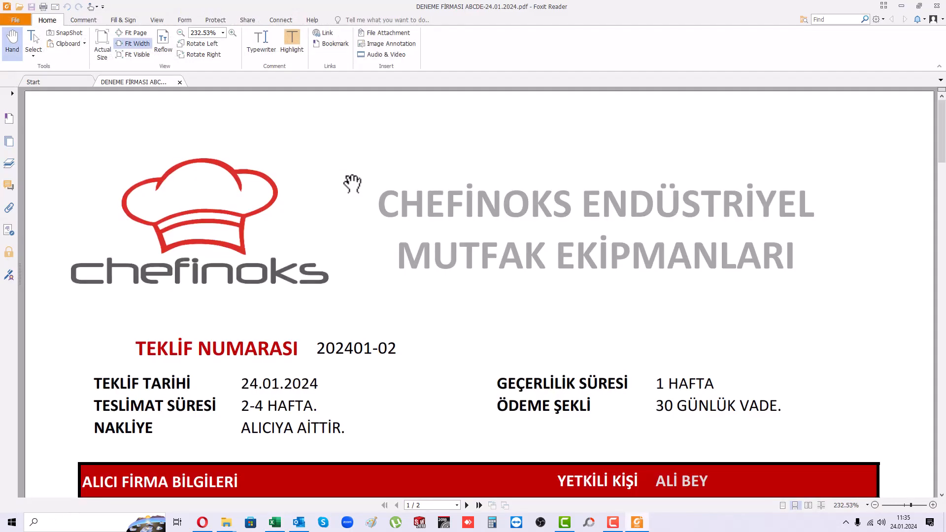
# Step: View the PDF at actual size, open the Outlook draft's attached PDF, then return to MALZEMELER
pyautogui.click(101, 43)
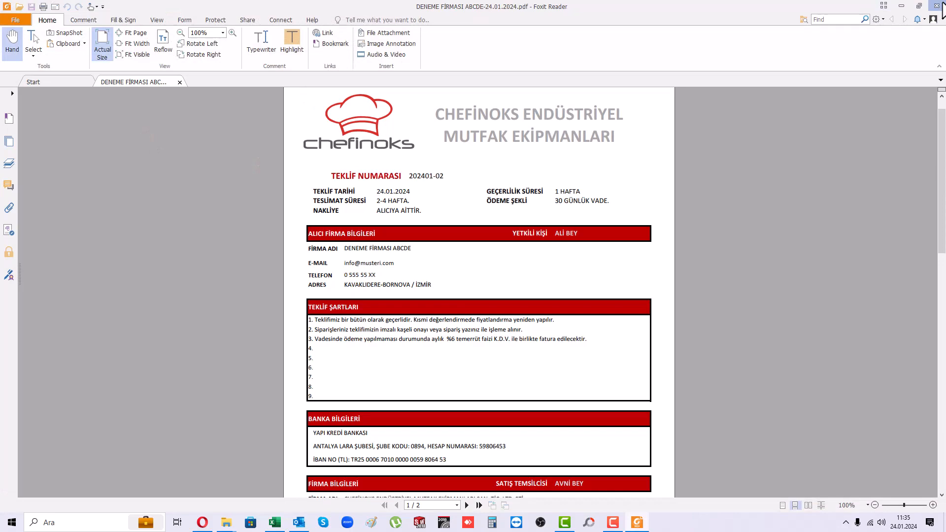
pyautogui.click(298, 522)
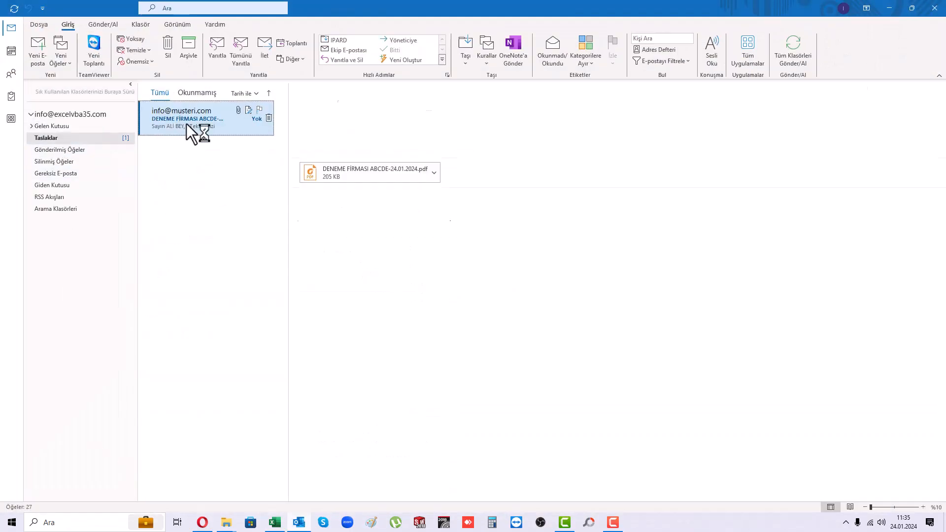
pyautogui.doubleClick(370, 172)
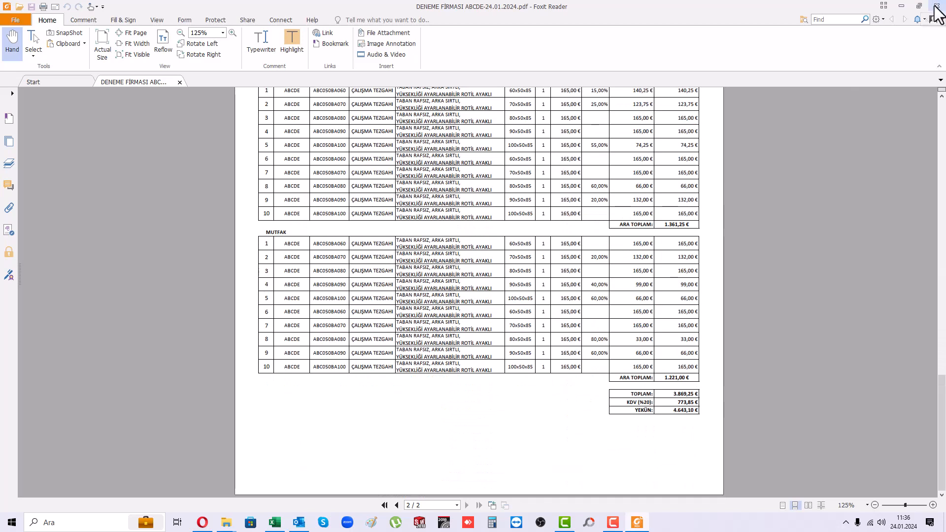
pyautogui.click(273, 522)
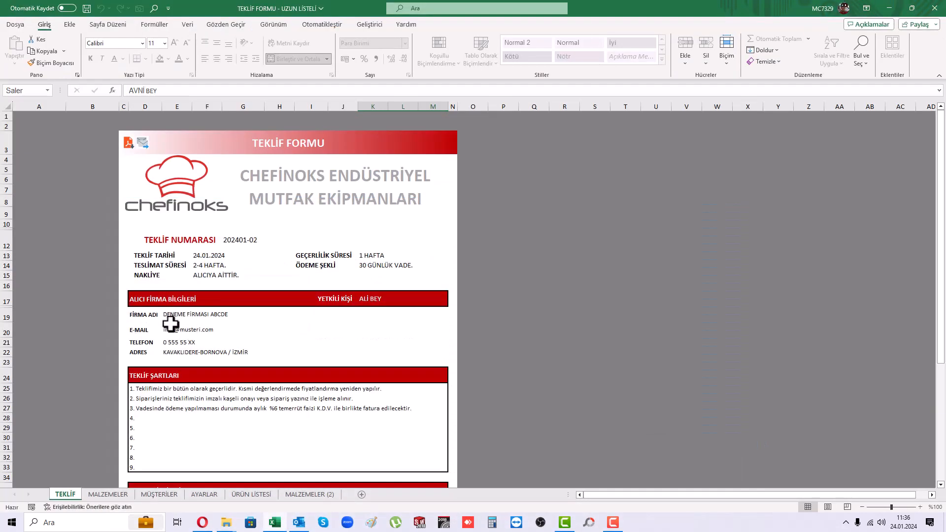
pyautogui.click(108, 494)
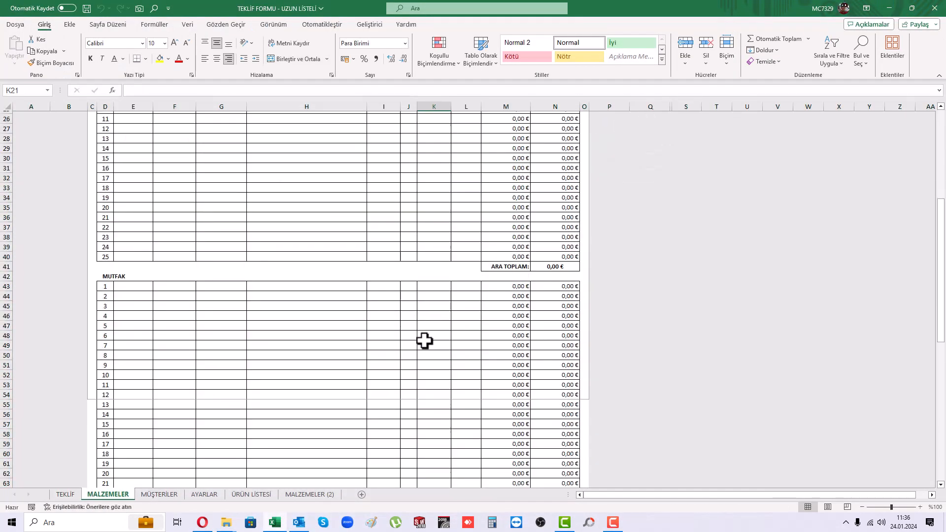